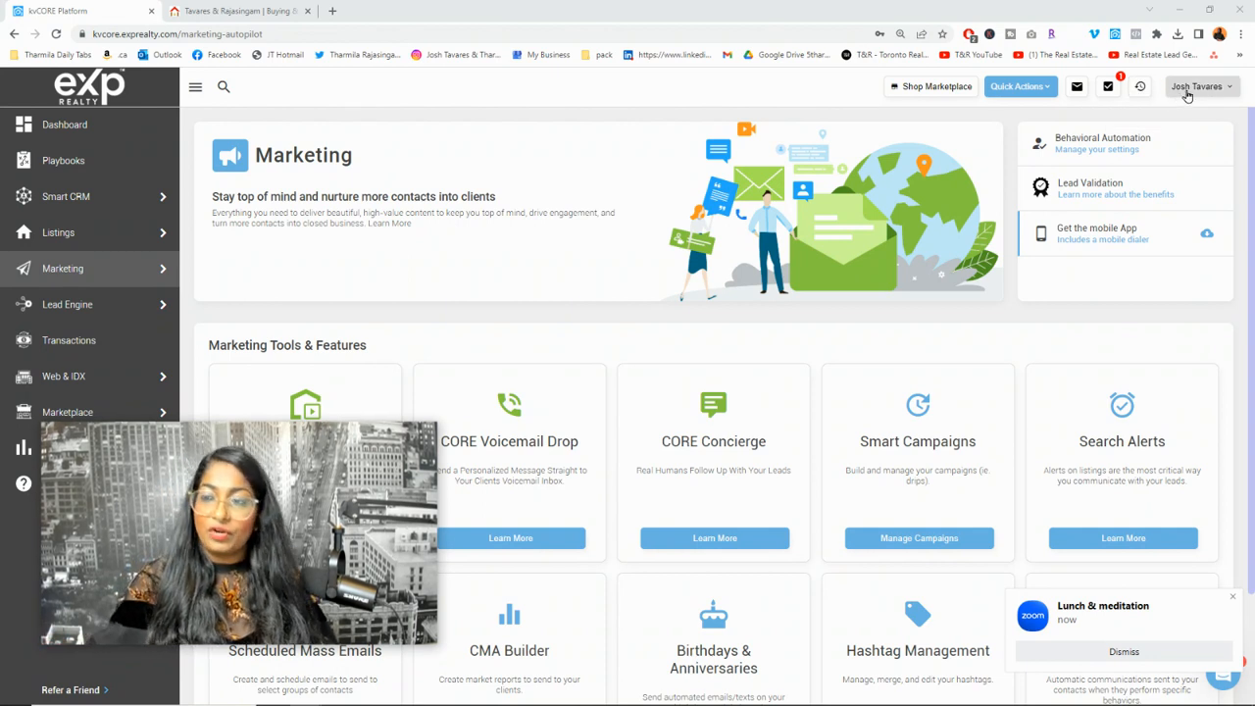
Step: Reach the Agent Profile page through My Profile in the account menu
left_click(1198, 86)
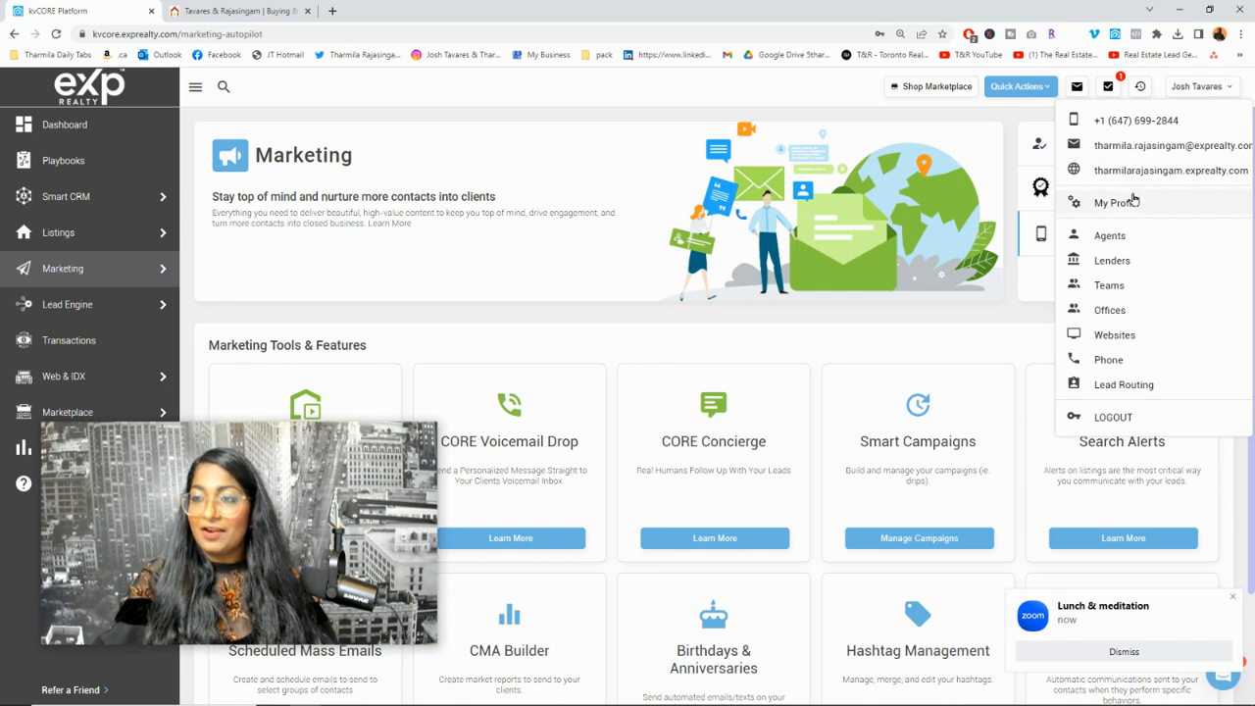
left_click(1116, 202)
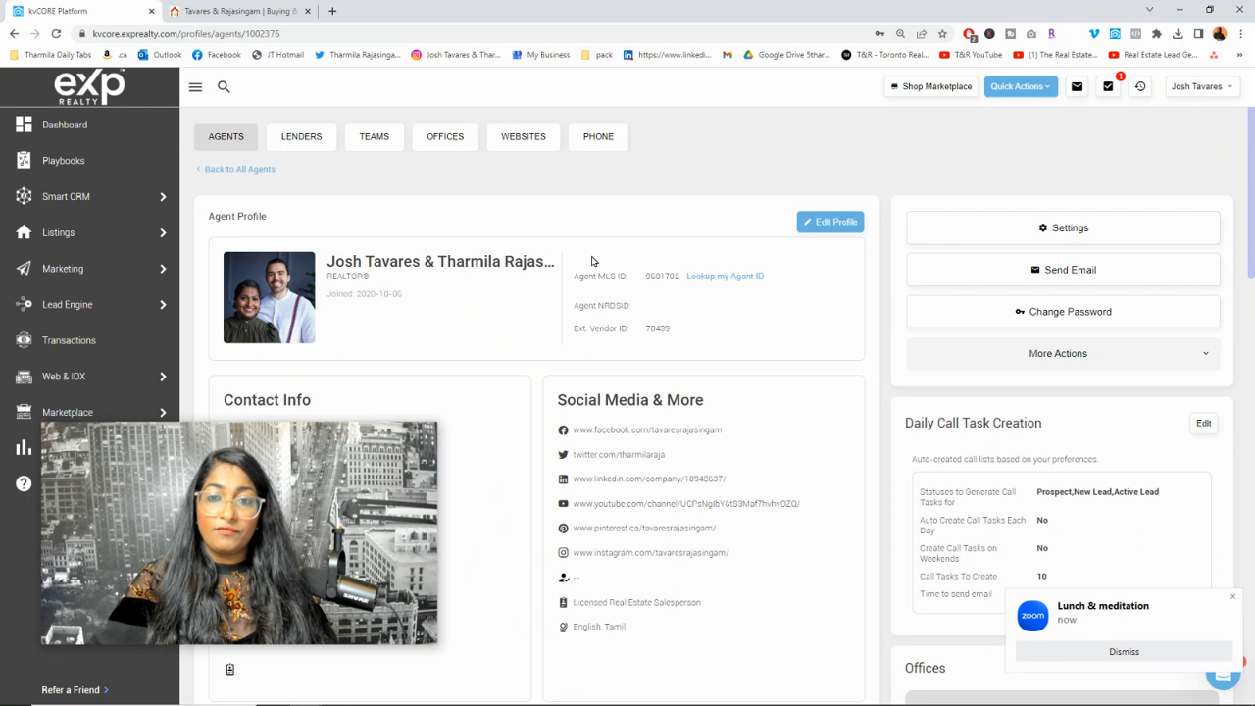
mouse_move(687, 363)
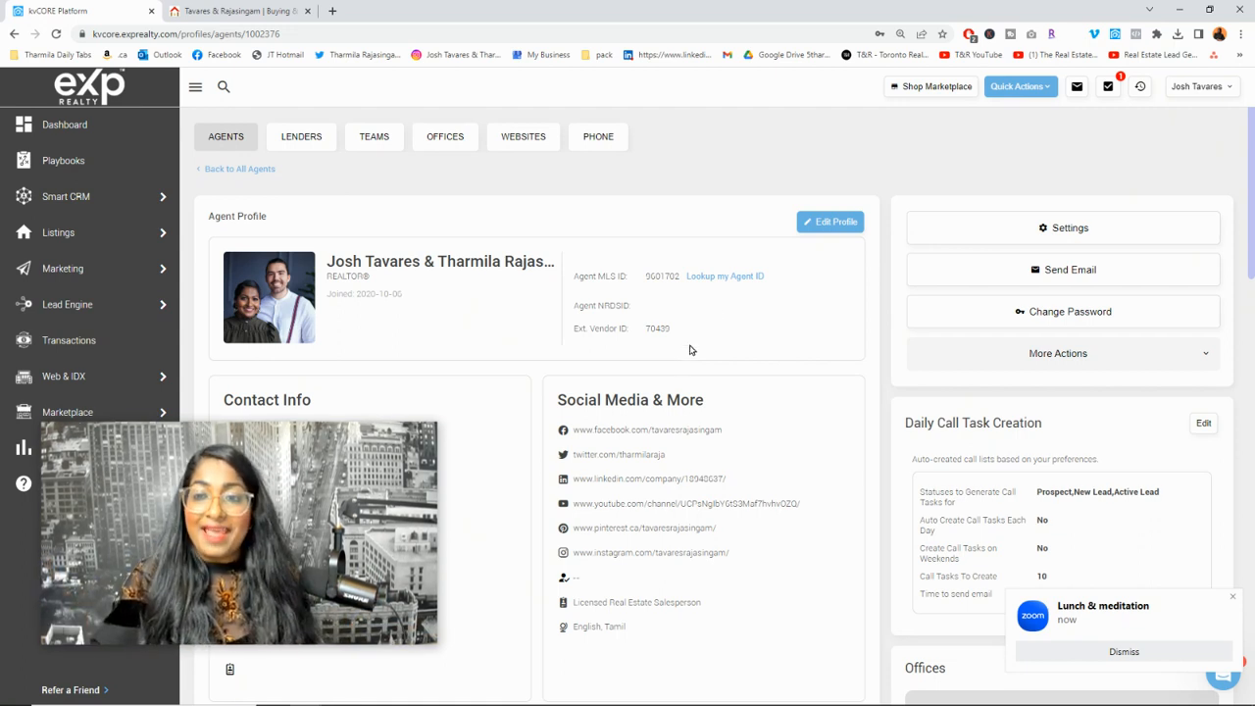
mouse_move(831, 222)
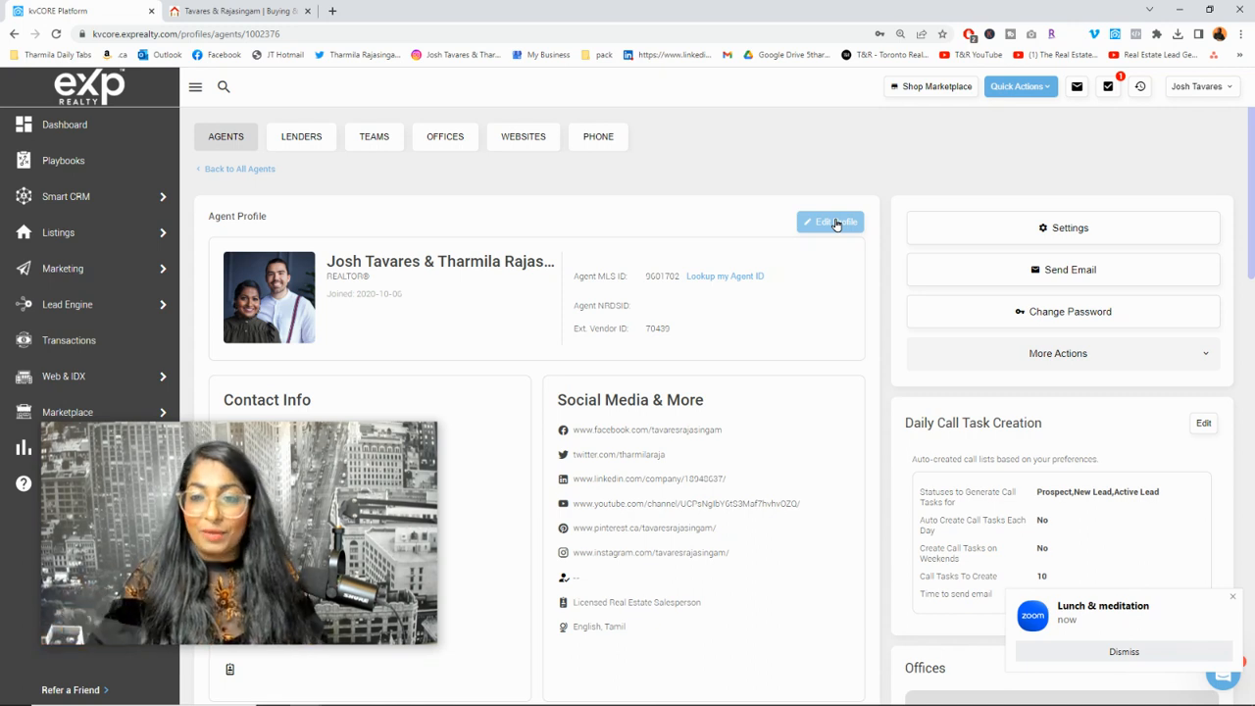
Step: Edit the Agent MLS ID to hold both IDs comma-separated and save the profile
left_click(830, 221)
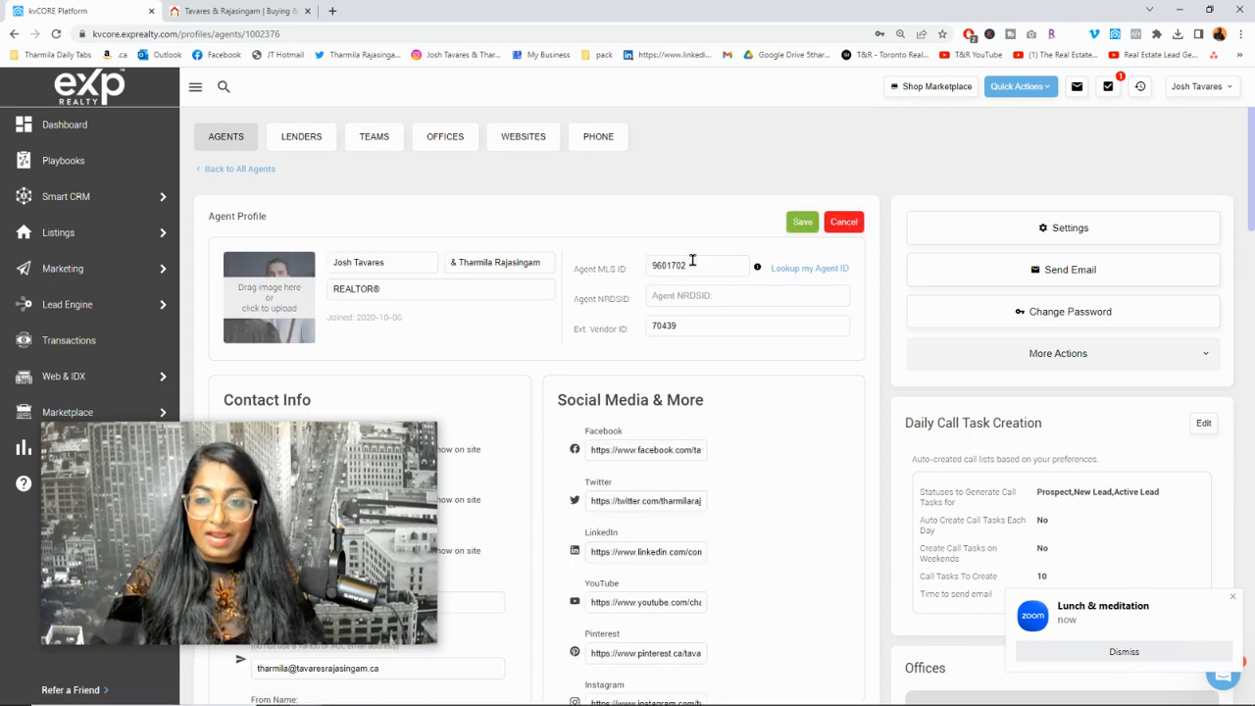
left_click(696, 266)
type(",9604723")
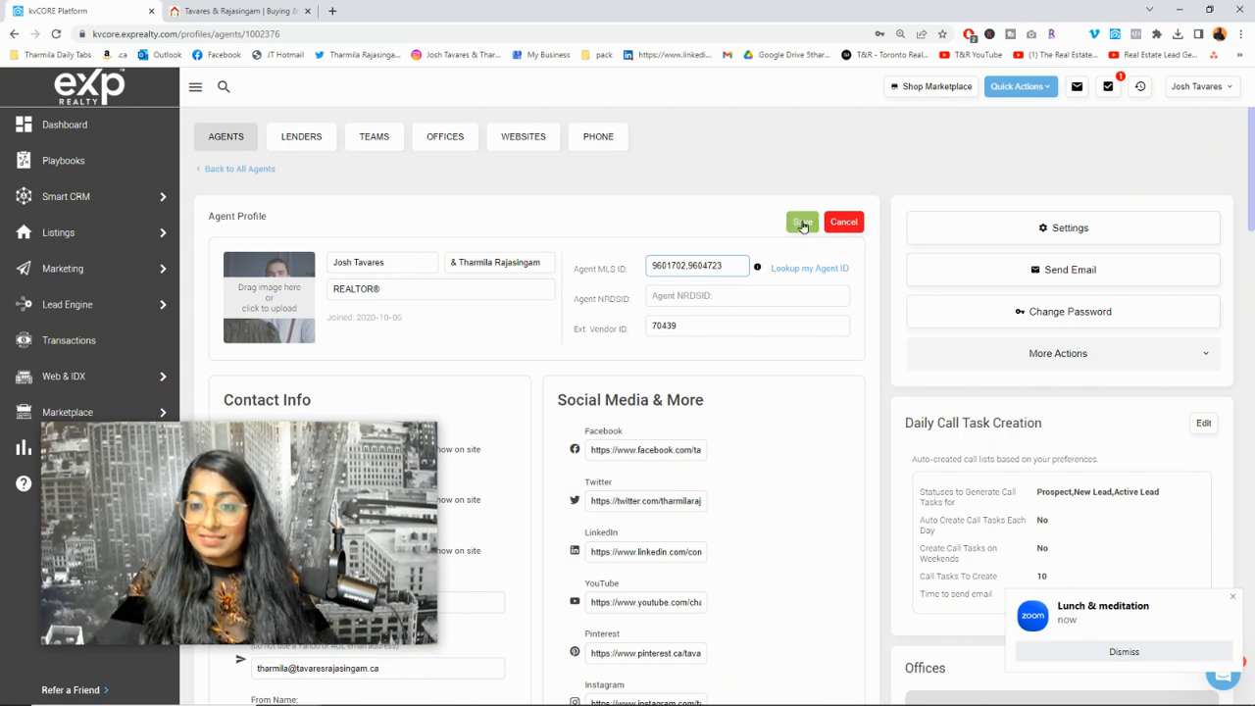
left_click(801, 222)
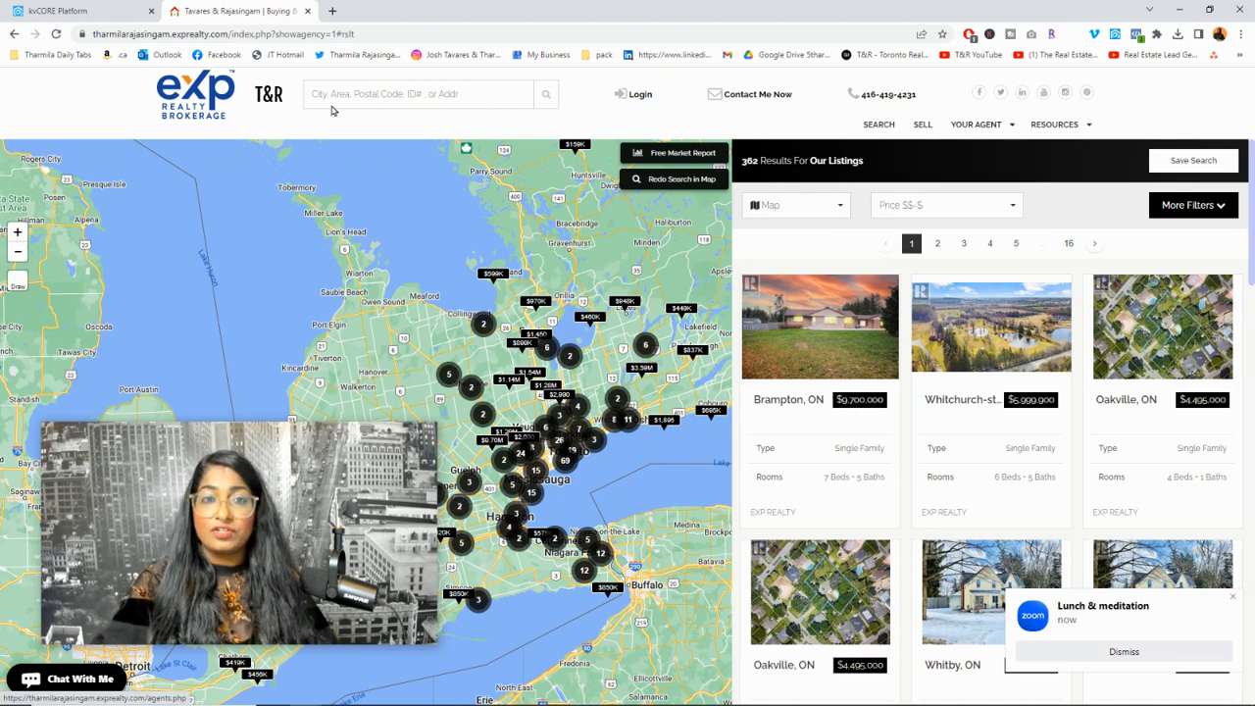
left_click(977, 124)
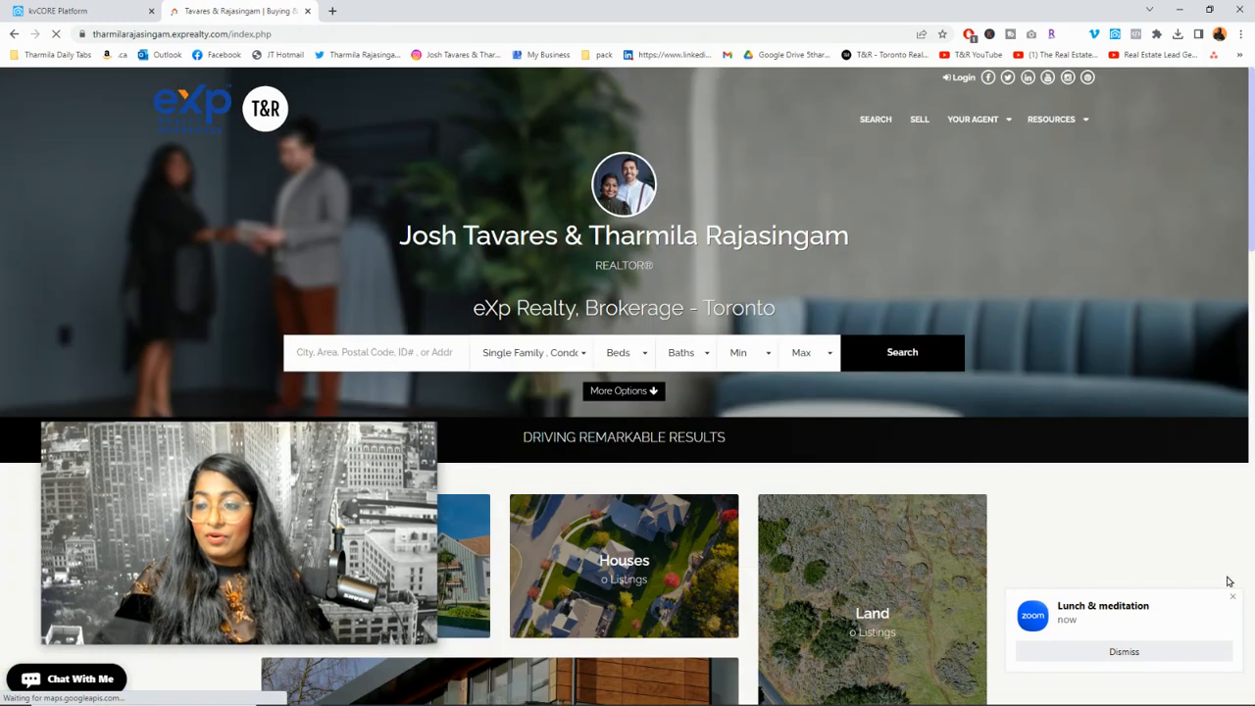
scroll("down", 3)
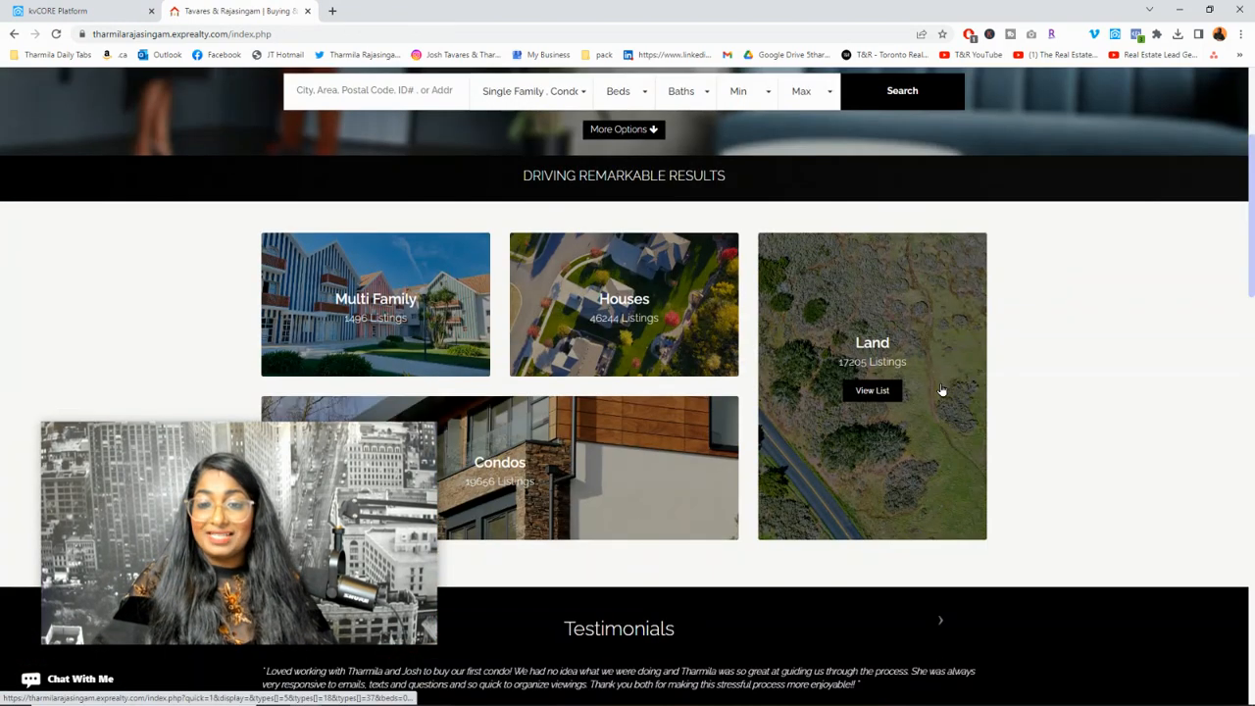
scroll("down", 3)
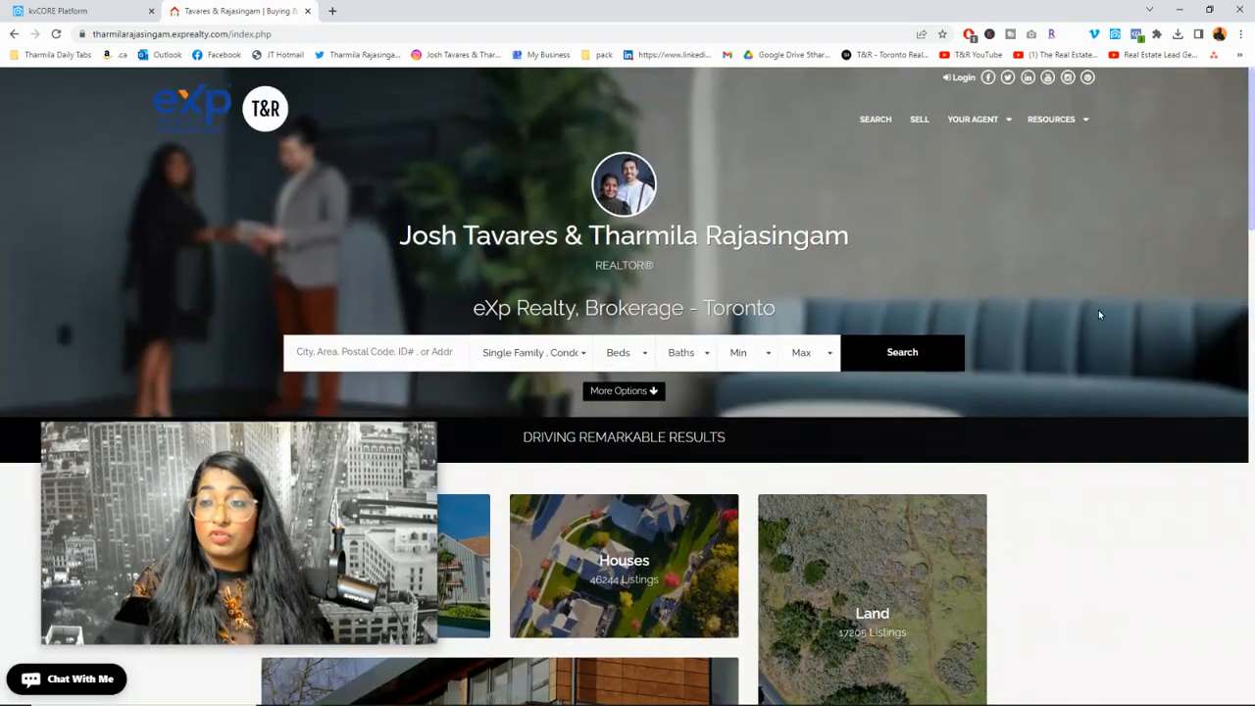
left_click(973, 119)
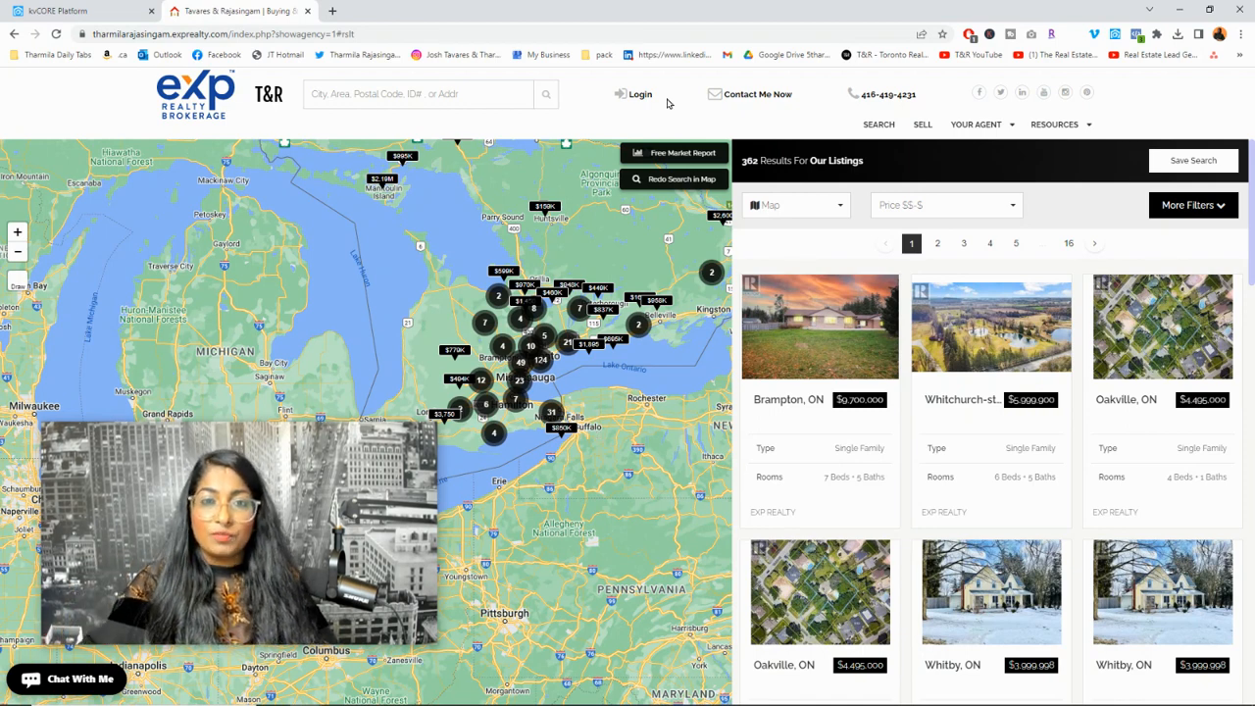
mouse_move(334, 12)
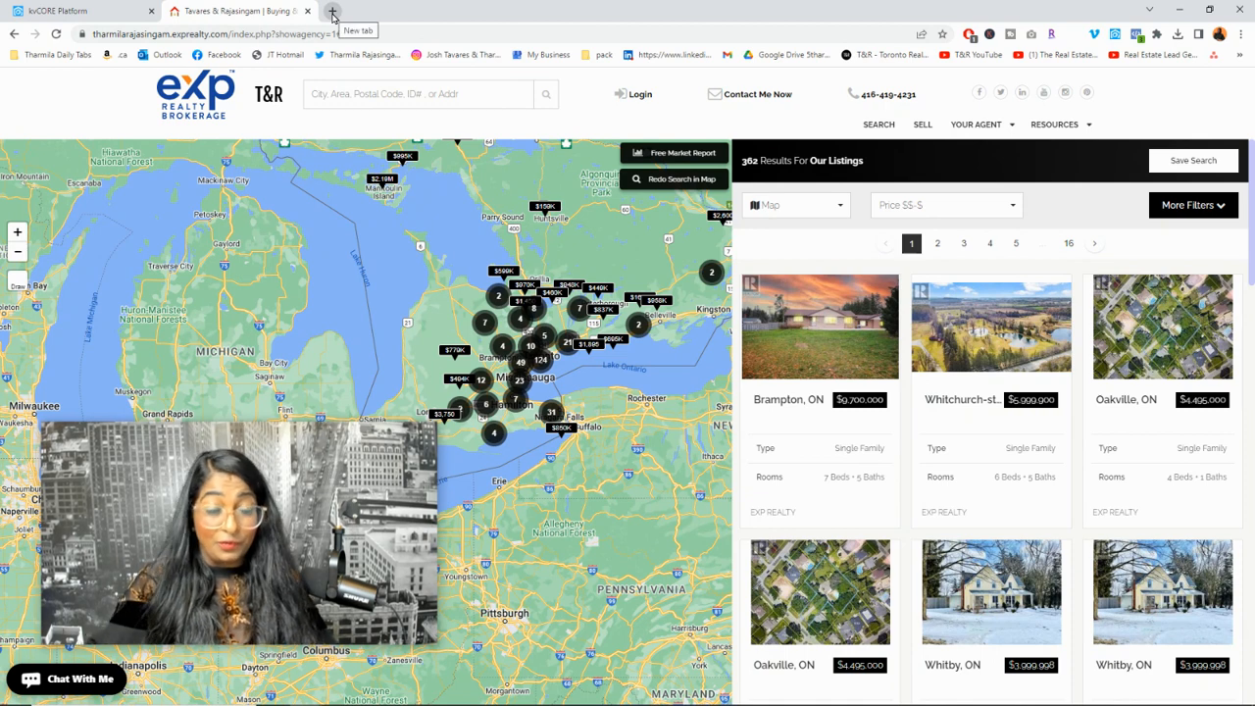